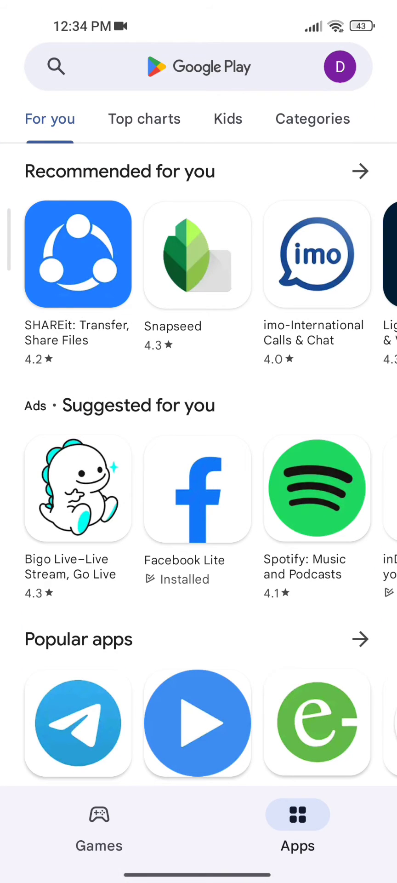
# - Search Google Play for "kakaotal" so Kakao app suggestions appear
pyautogui.click(197, 67)
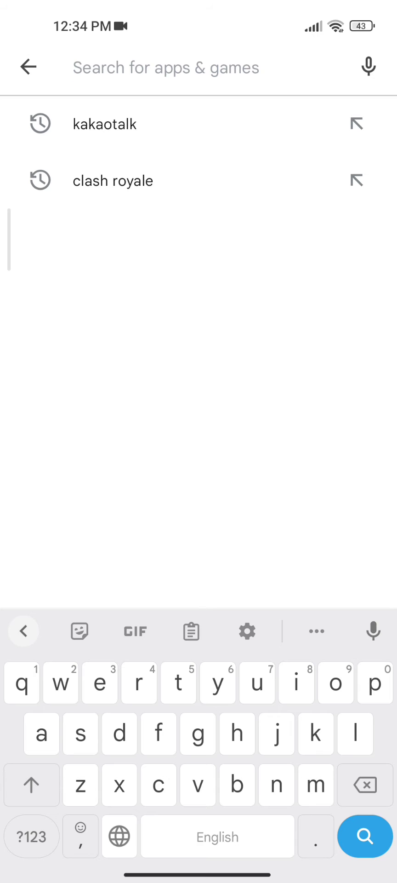
pyautogui.write('k')
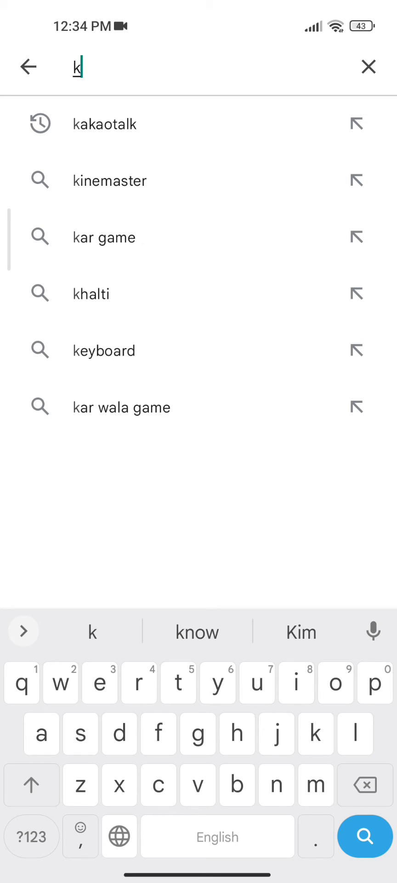
pyautogui.write('akaotal')
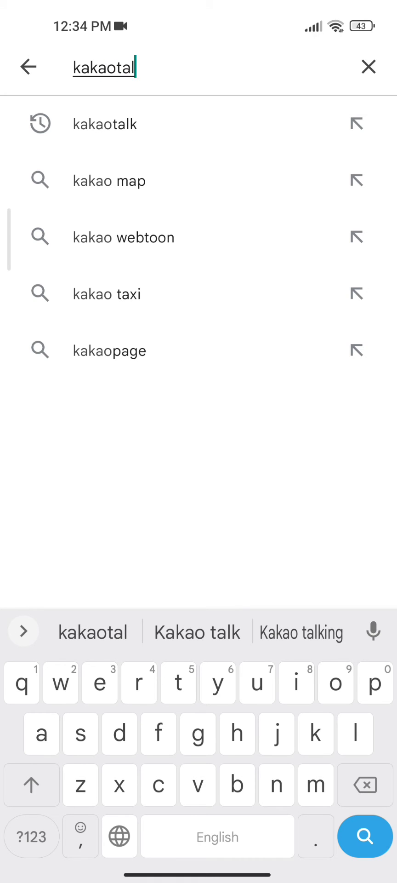
# - Select the kakaotalk suggestion and install KakaoTalk : Messenger by Kakao Corp
pyautogui.click(105, 123)
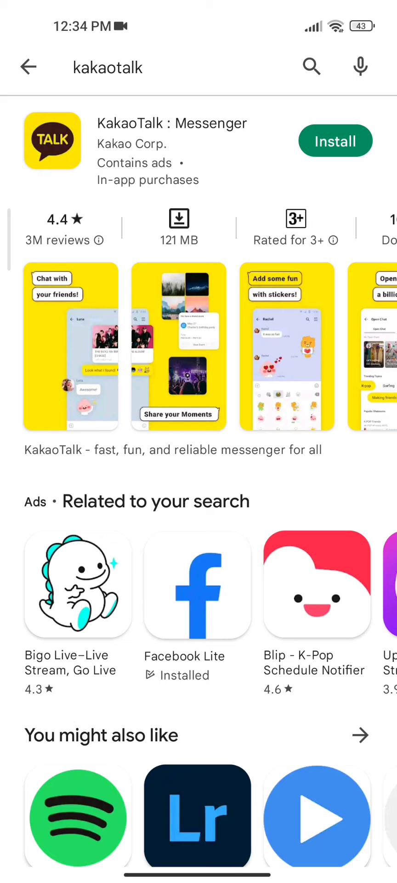
pyautogui.click(334, 140)
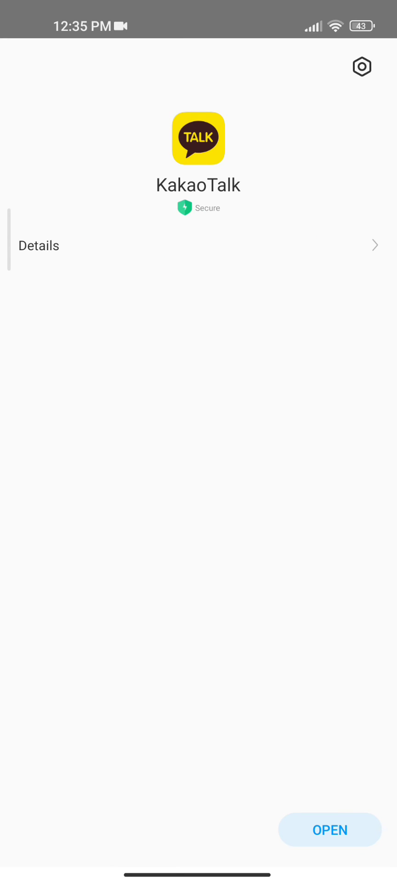
# - Launch KakaoTalk to its App Permissions screen for Phone, Storage and Contacts
pyautogui.click(332, 830)
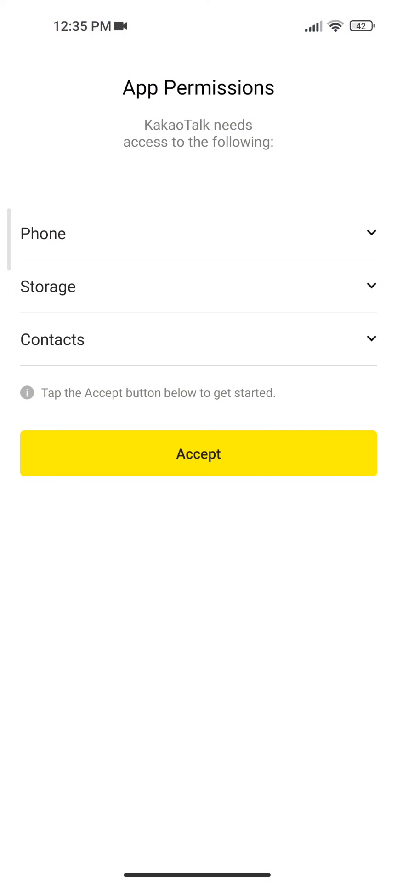